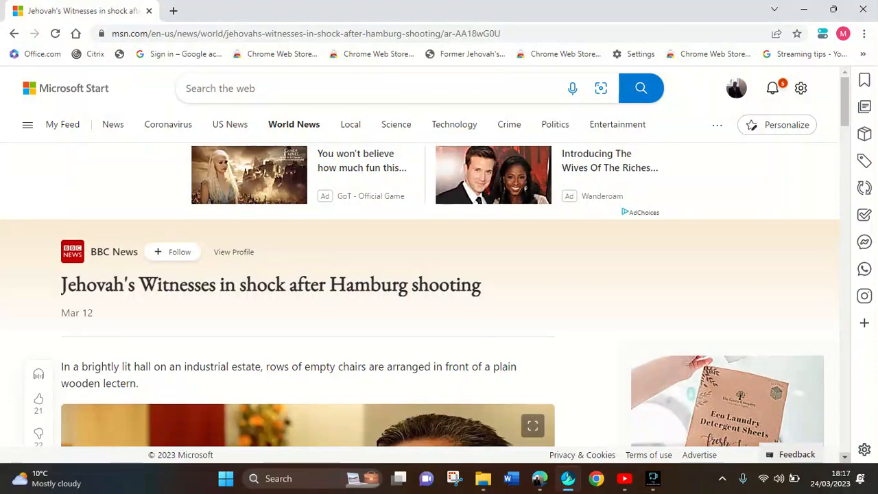
# Scroll down past the headline and photo through the paragraphs on cancelled services and the attack
pyautogui.scroll(-3)
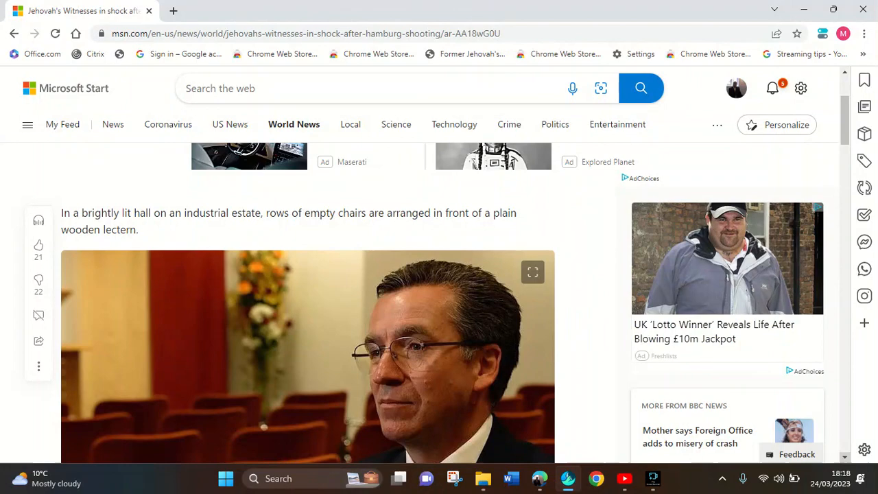
pyautogui.scroll(-3)
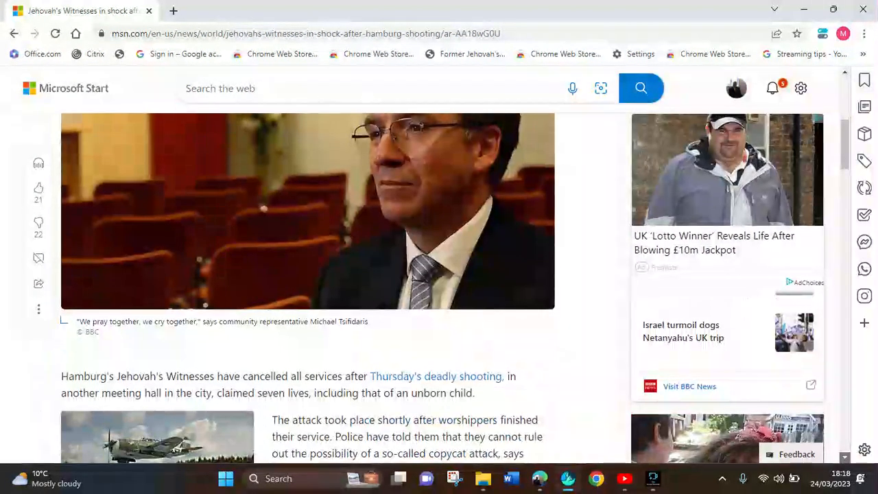
pyautogui.scroll(-3)
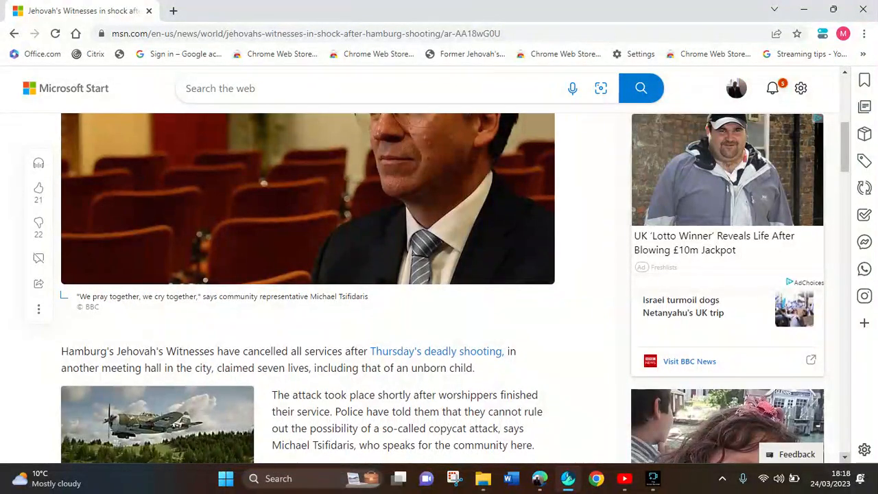
pyautogui.scroll(-3)
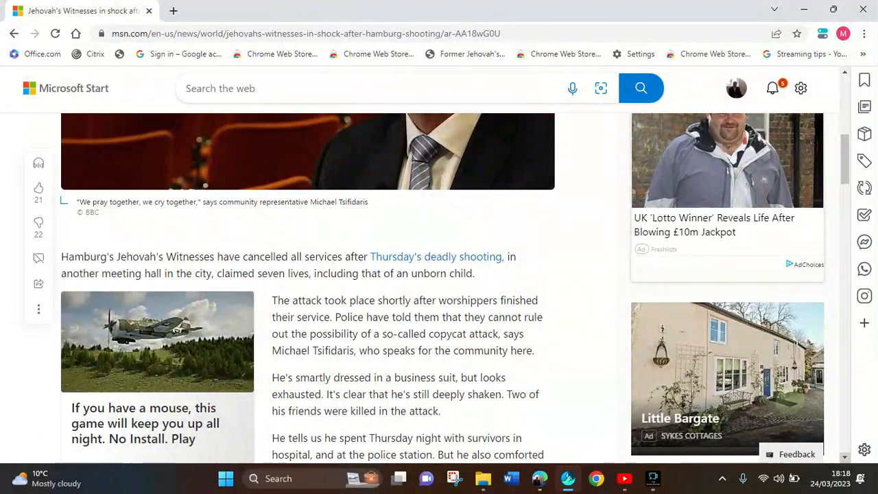
pyautogui.scroll(-3)
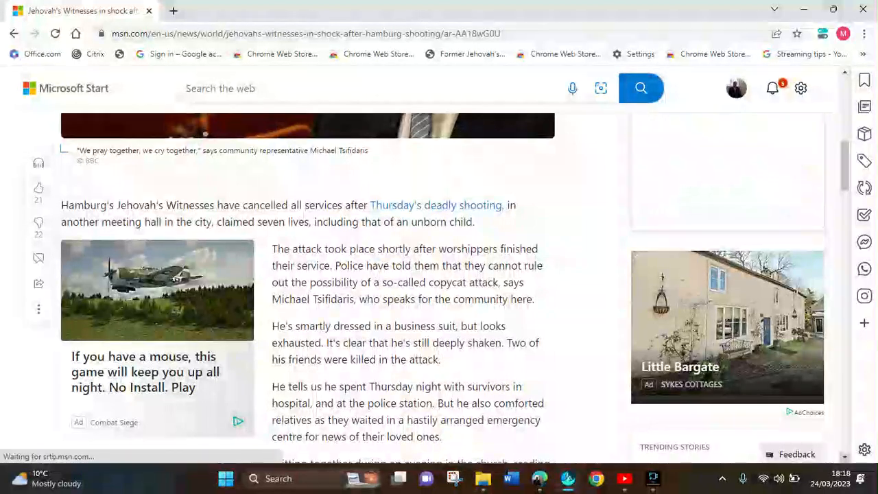
pyautogui.scroll(-3)
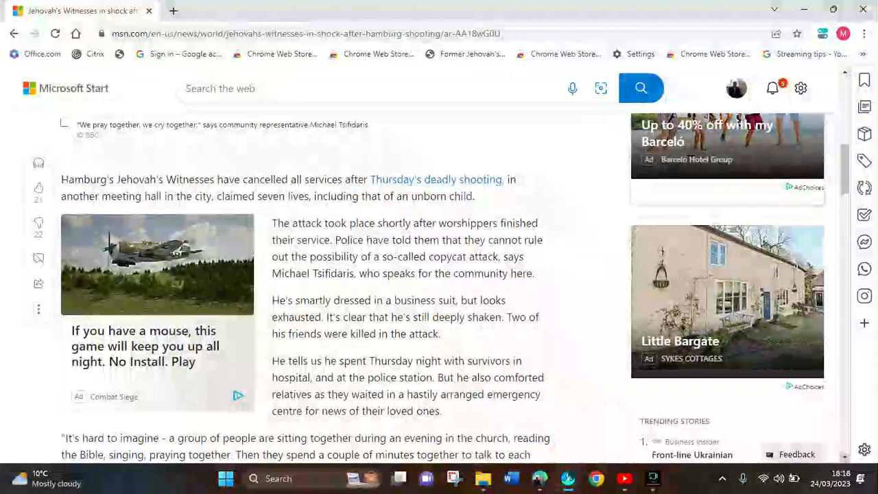
# Scroll on to the spokesman's quote about love becoming hate, reaching 'Continue reading'
pyautogui.scroll(-3)
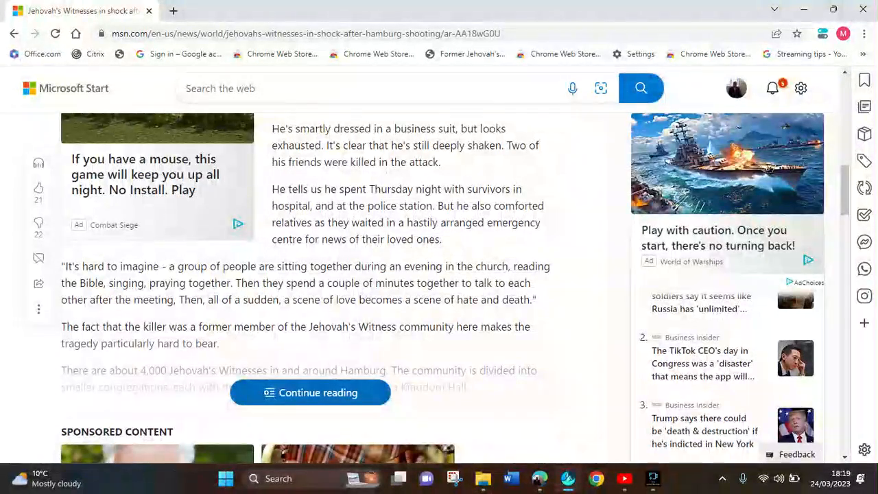
# Expand the full article via 'Continue reading', showing Hamburg's 4,000 Witnesses and the detectives' findings
pyautogui.click(310, 392)
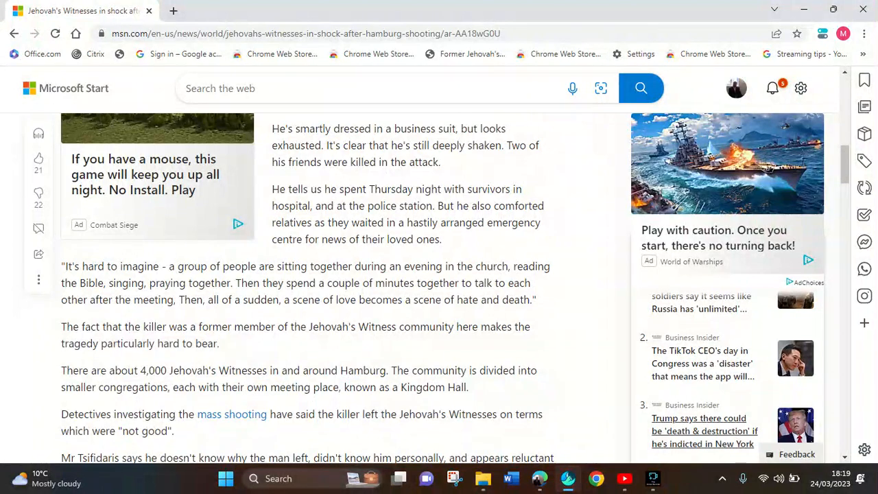
pyautogui.moveTo(702, 428)
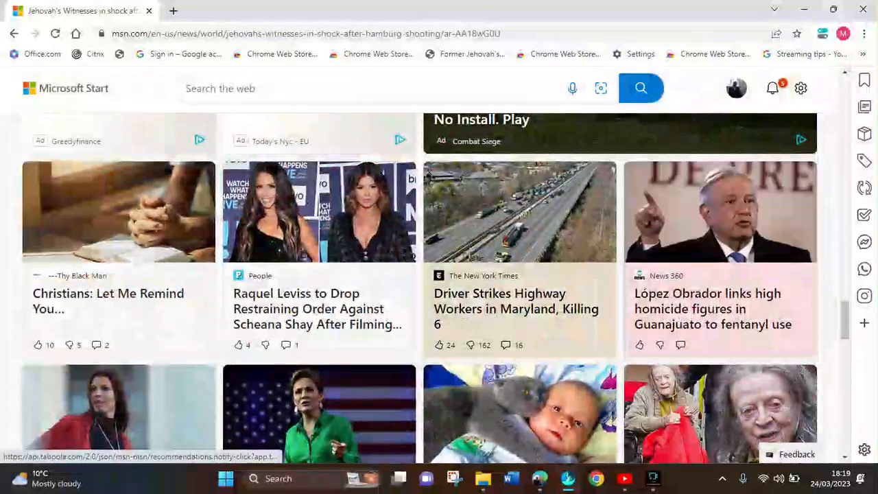
# Read the closing paragraphs on the anonymous letter and survivors down to the memorial candles photo
pyautogui.scroll(-3)
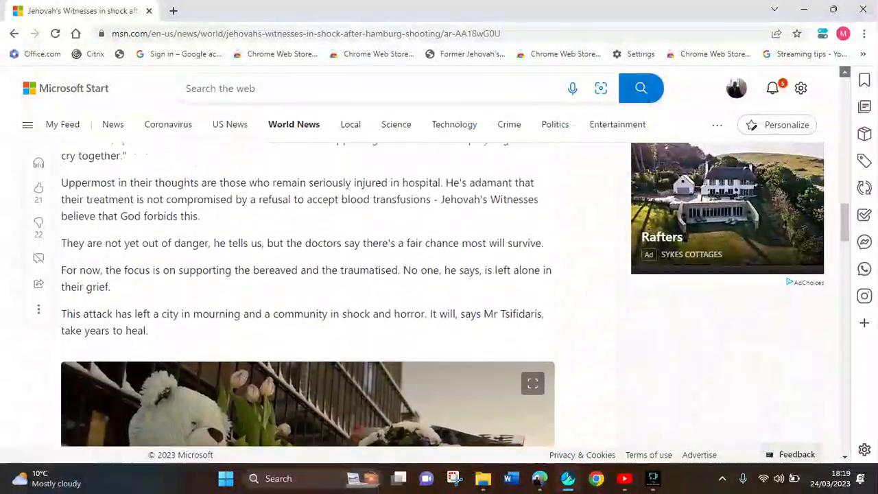
pyautogui.scroll(-3)
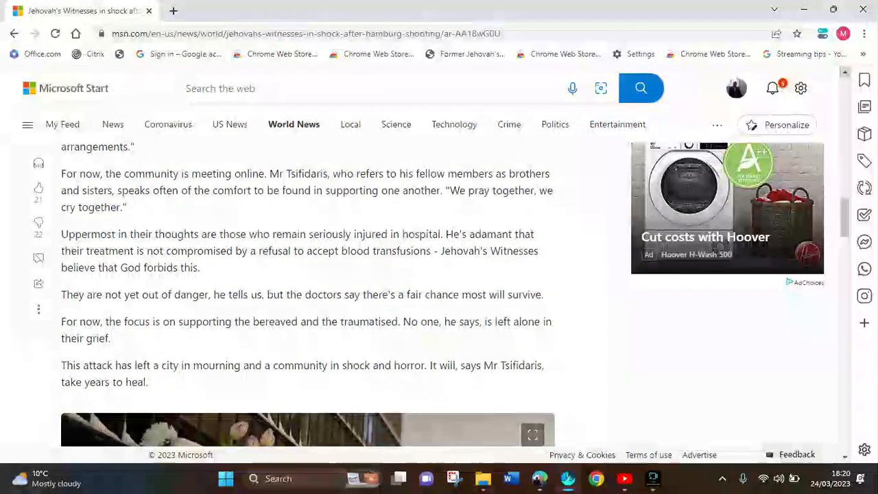
pyautogui.scroll(3)
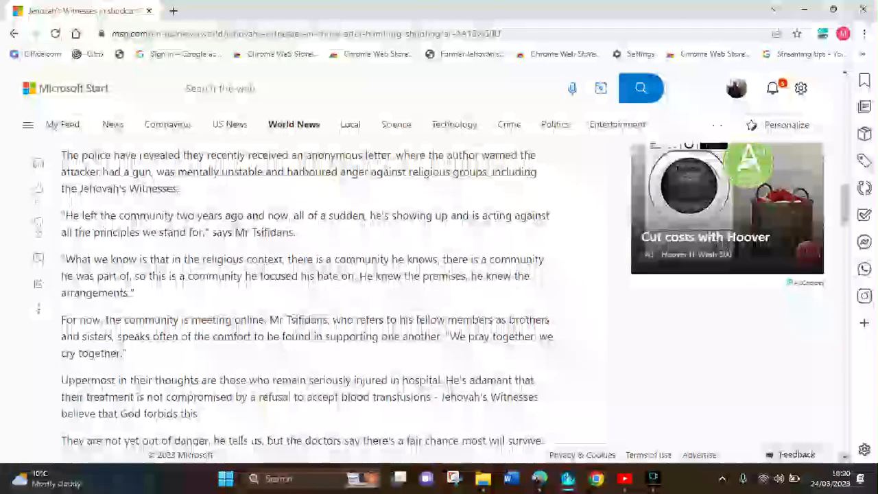
pyautogui.scroll(-3)
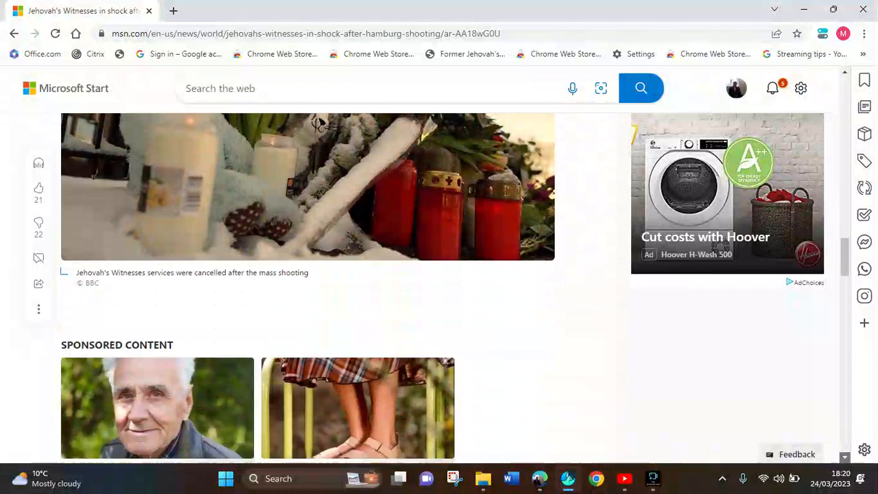
# Scroll back toward the Michael Tsifidaris photo and caption near the top of the article
pyautogui.scroll(-3)
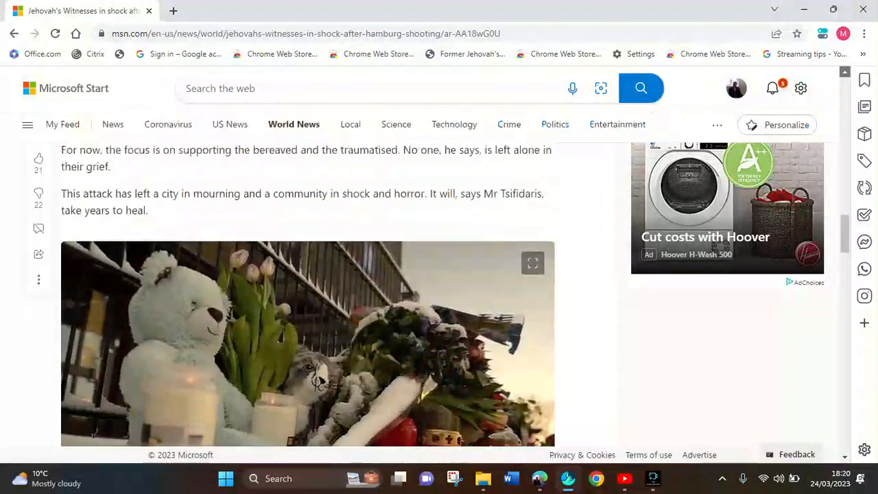
pyautogui.scroll(-3)
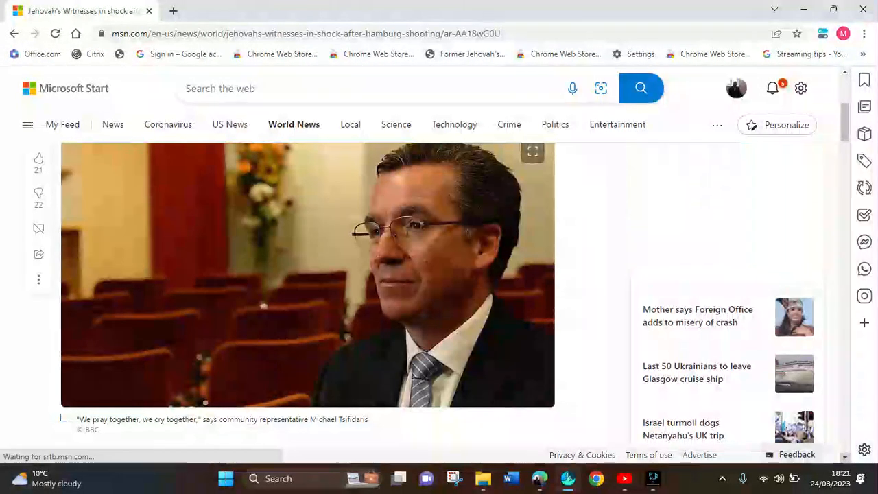
# Go back over the Tsifidaris photo caption and the cancelled-services opening paragraph
pyautogui.scroll(-3)
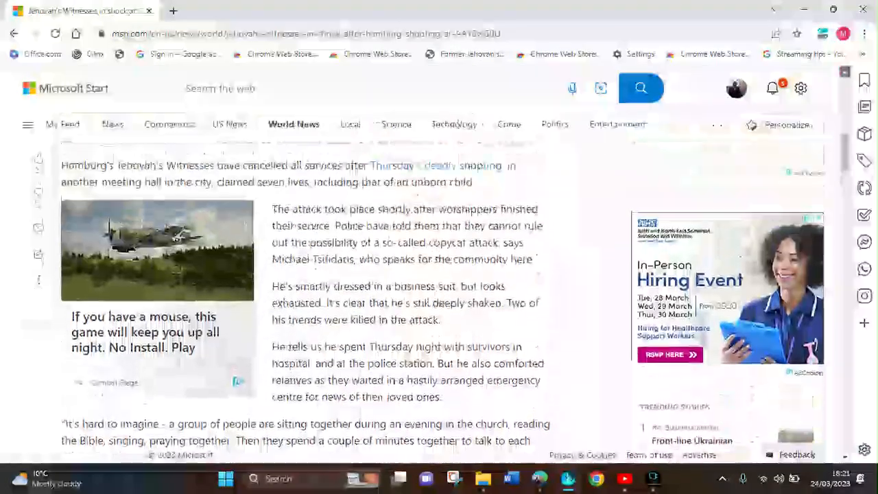
pyautogui.scroll(-3)
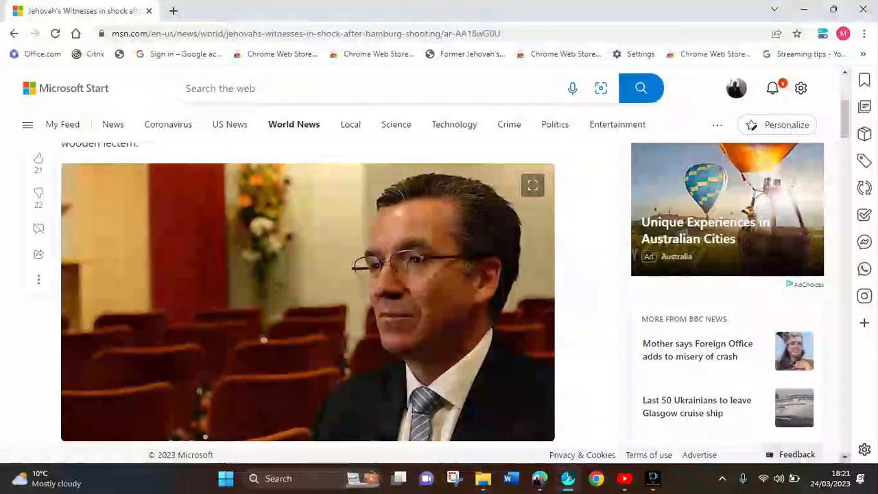
pyautogui.scroll(-3)
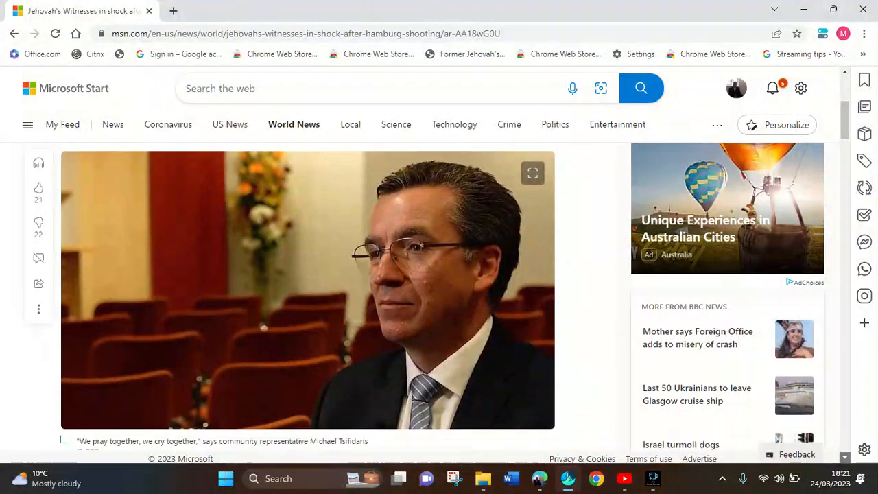
pyautogui.scroll(-3)
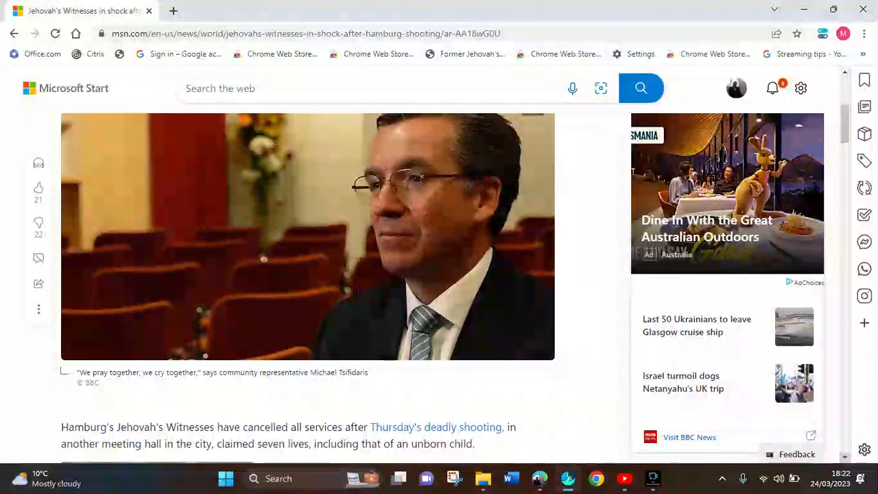
# Reread from the photo through the attack account to the quote about love turning into hate
pyautogui.scroll(-3)
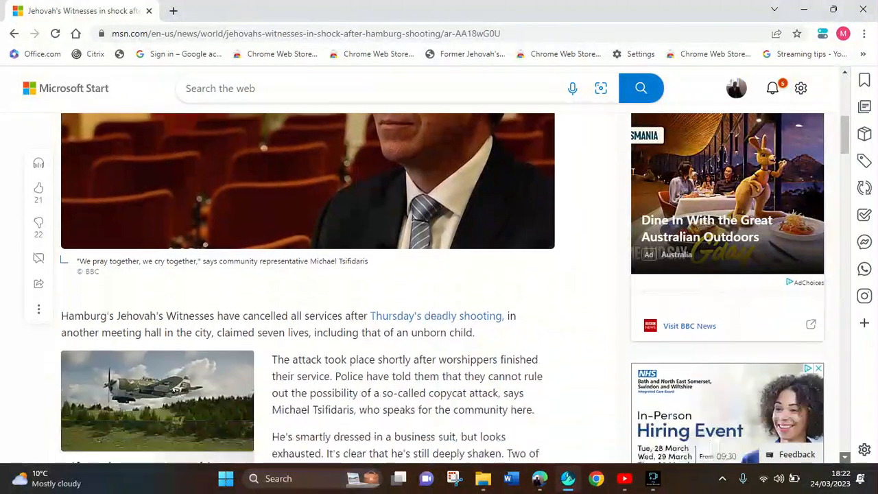
pyautogui.scroll(-3)
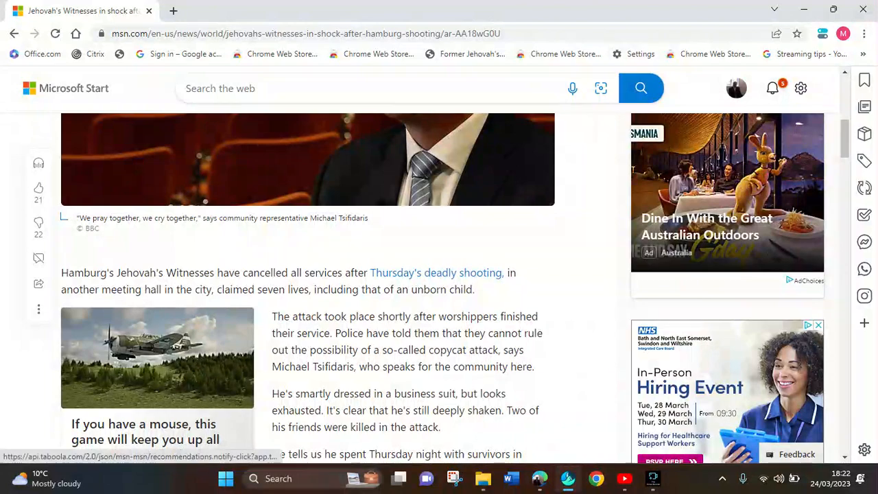
pyautogui.scroll(3)
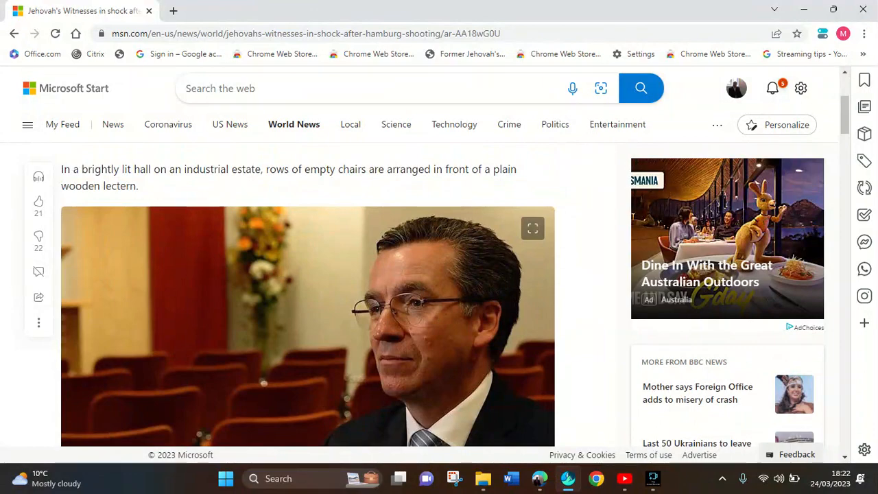
pyautogui.scroll(-3)
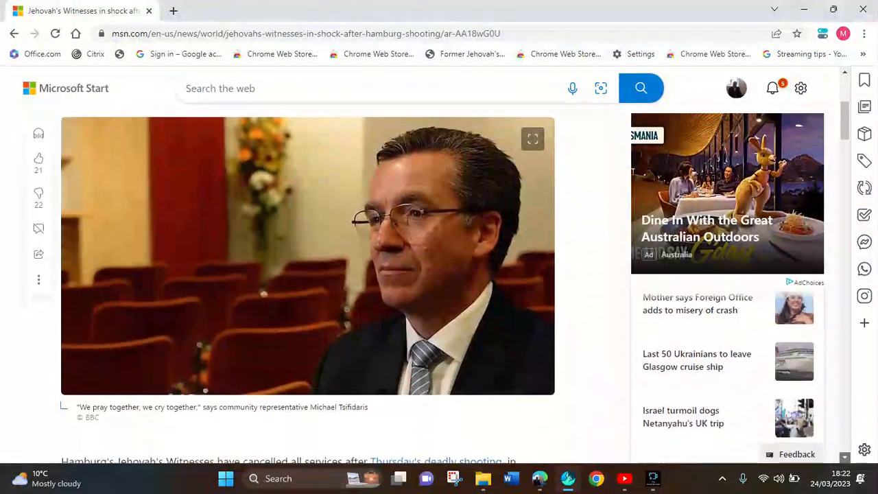
pyautogui.scroll(-3)
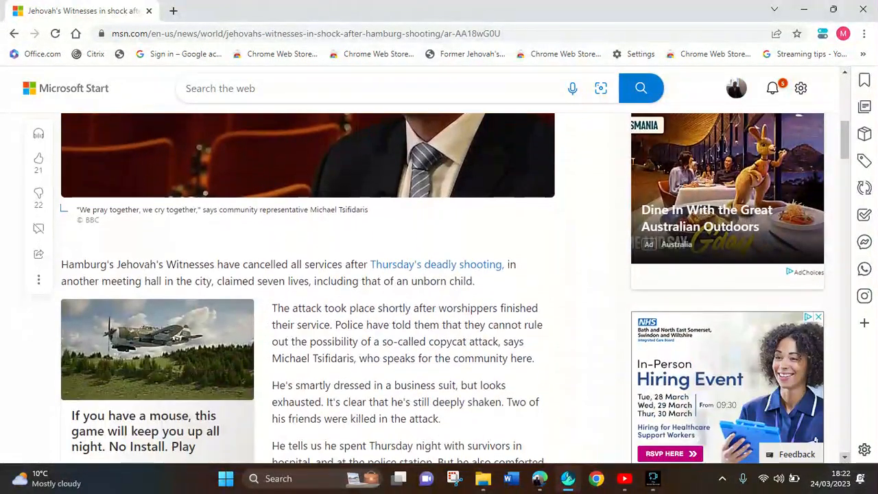
pyautogui.scroll(-3)
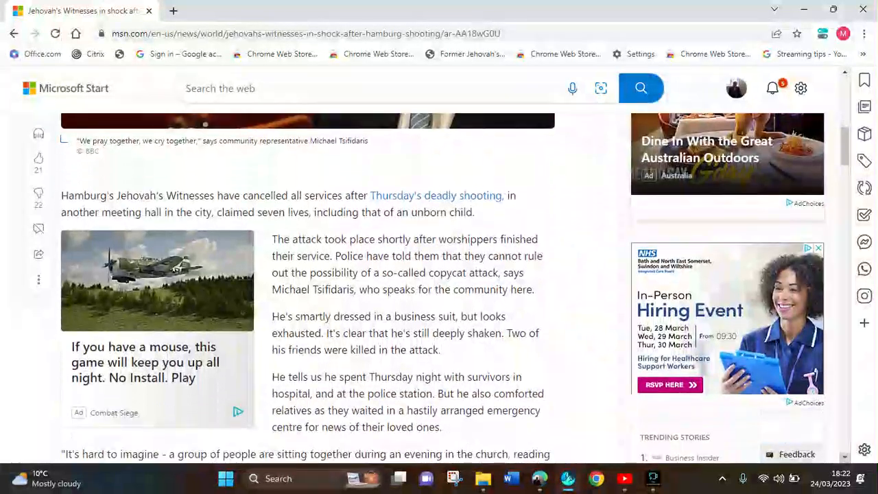
pyautogui.scroll(-3)
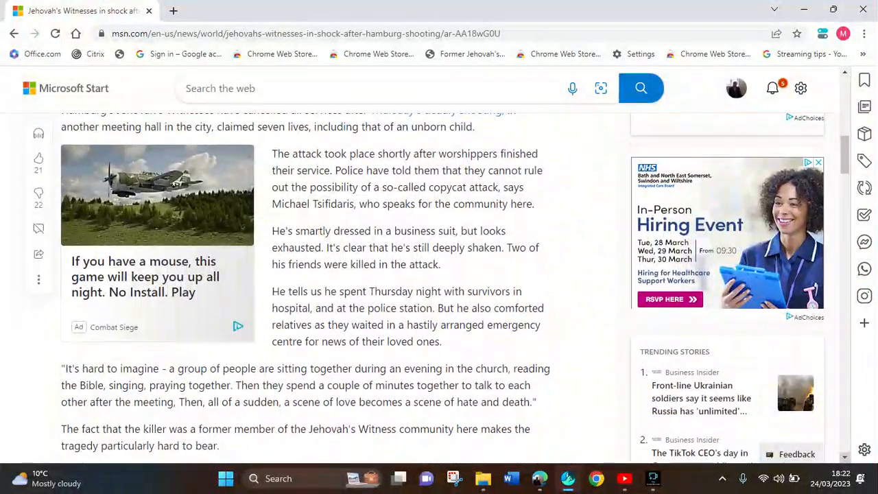